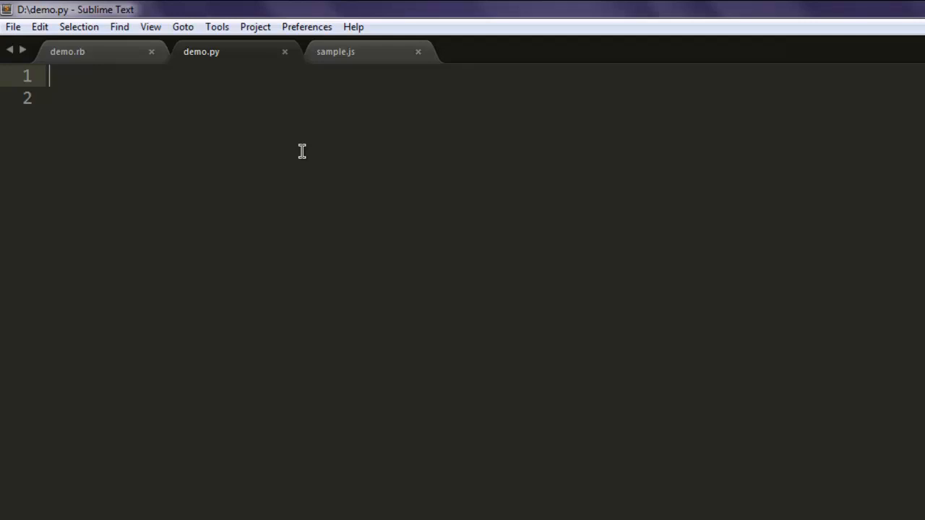
- Write the lines import sys and from PySide.QtGui import* at the top of demo.py
type("imp")
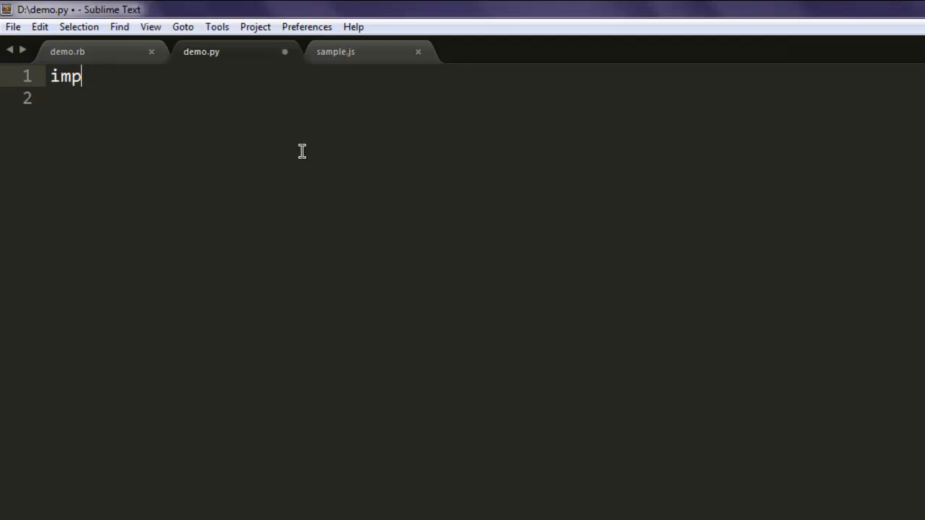
type("ort sys")
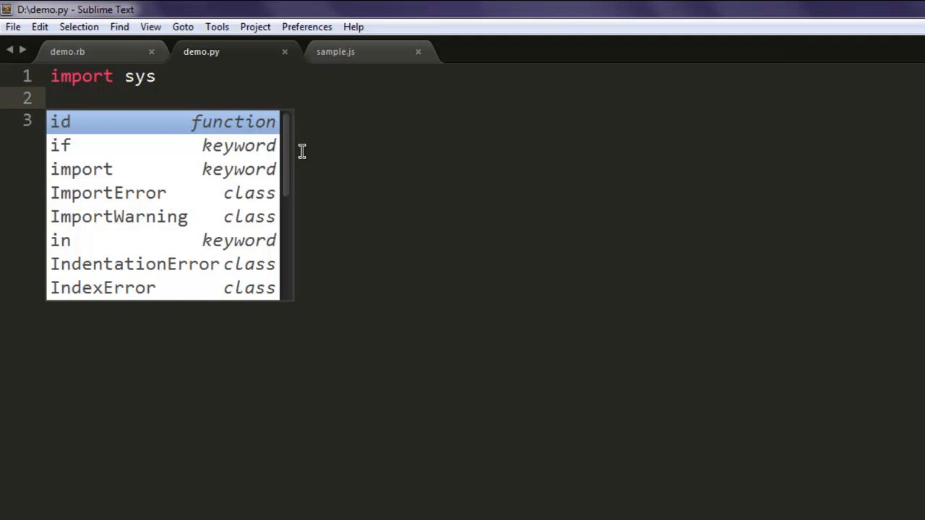
key("Escape")
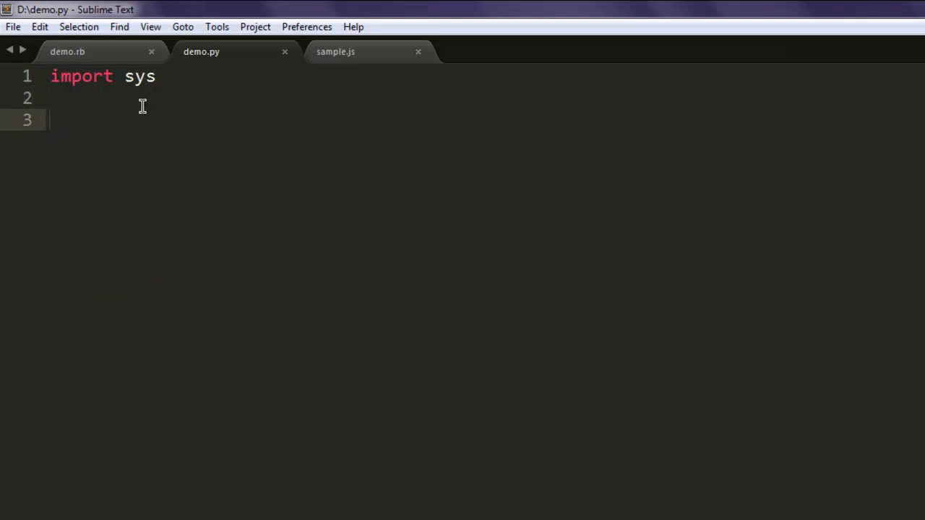
type("from PySide.")
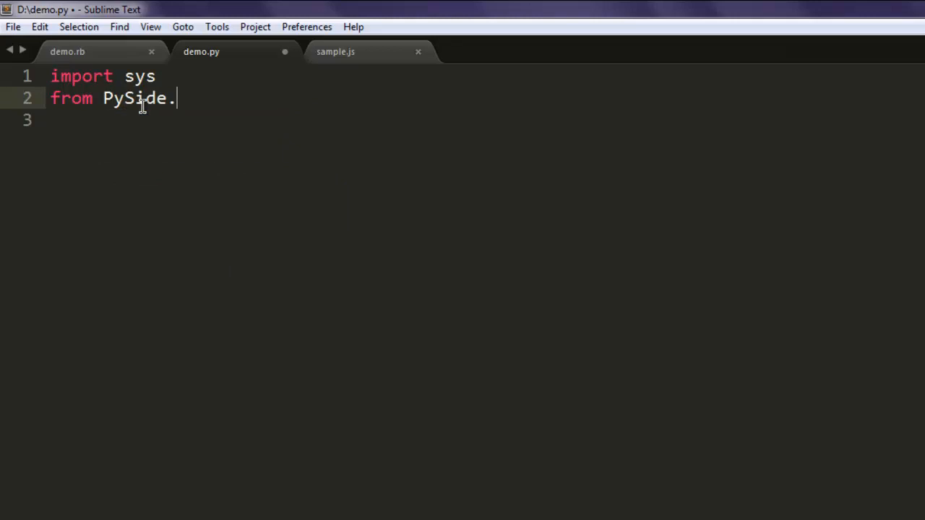
type("QtGui")
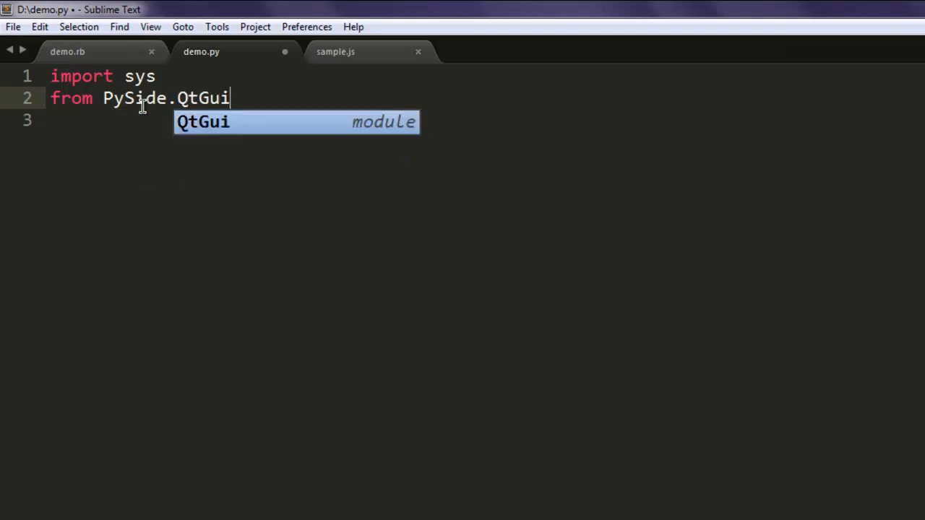
type("import*")
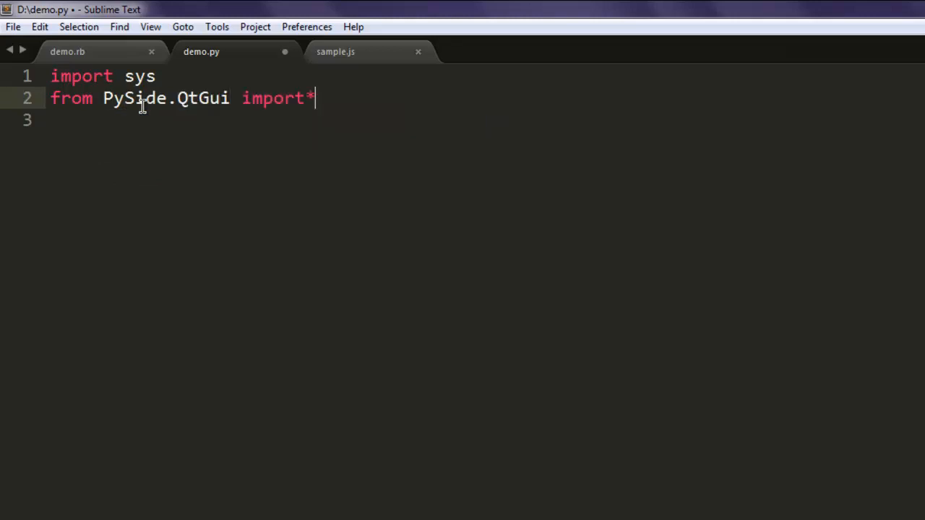
key("enter")
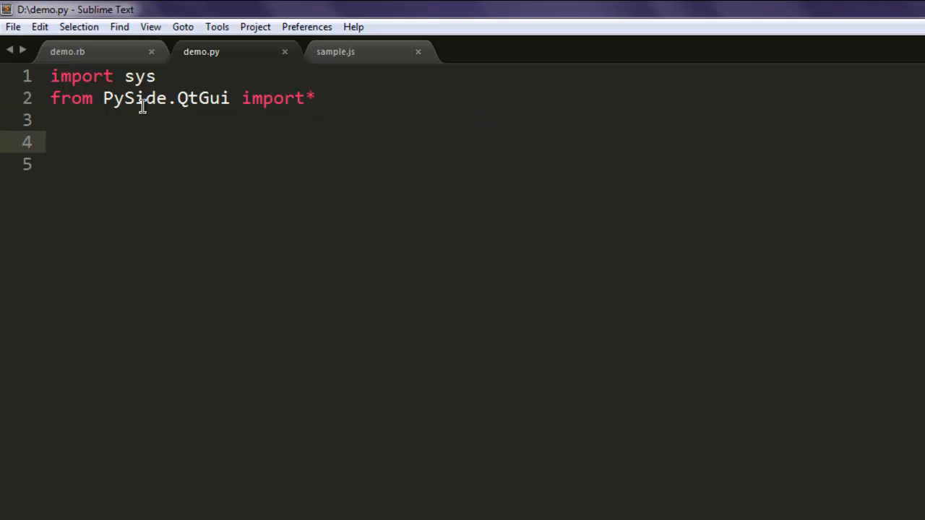
- Add app = QApplication(sys.argv) to create the application object
type("app =")
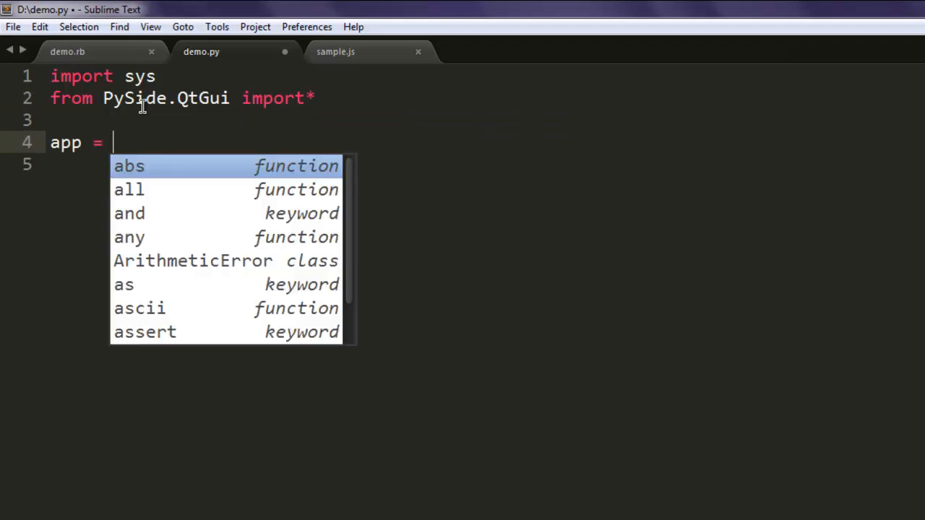
type("QApplication")
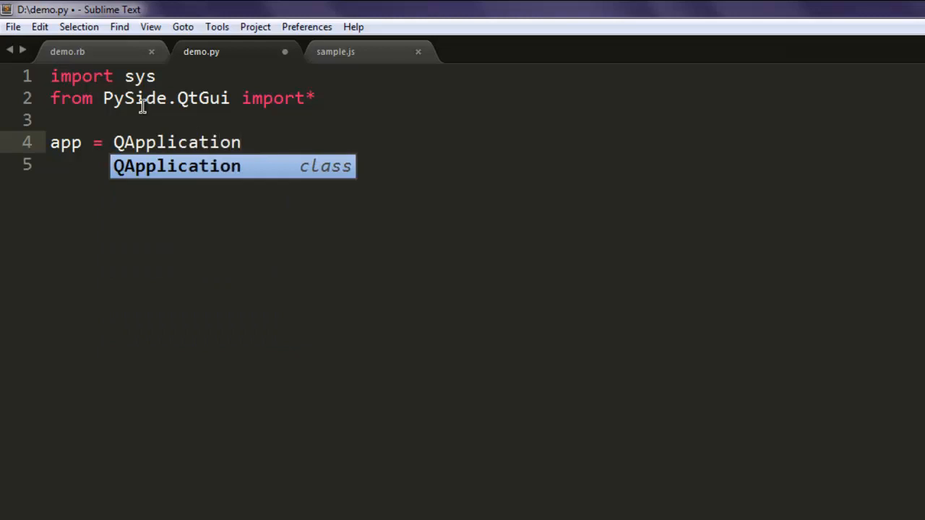
type("(sys.argv)")
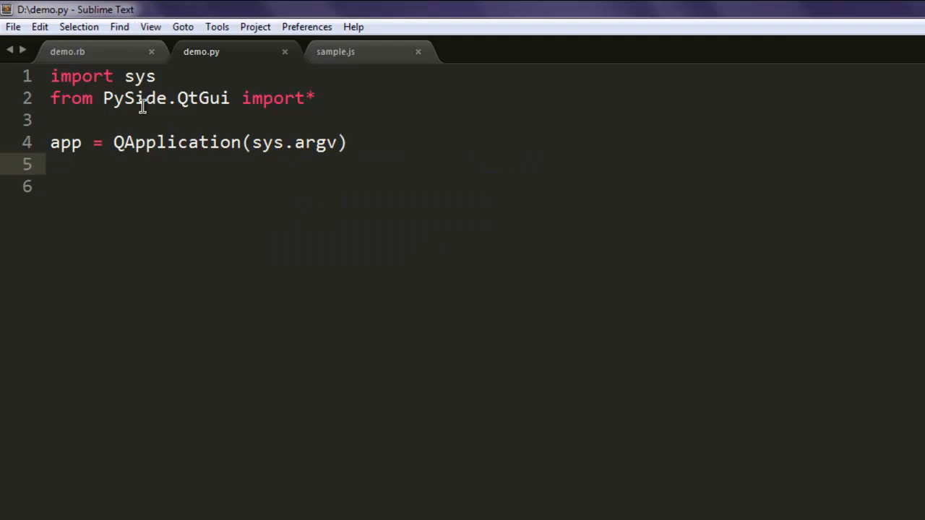
- Create textedit = QTextEdit() and set its window title to "Notepad"
type("texted")
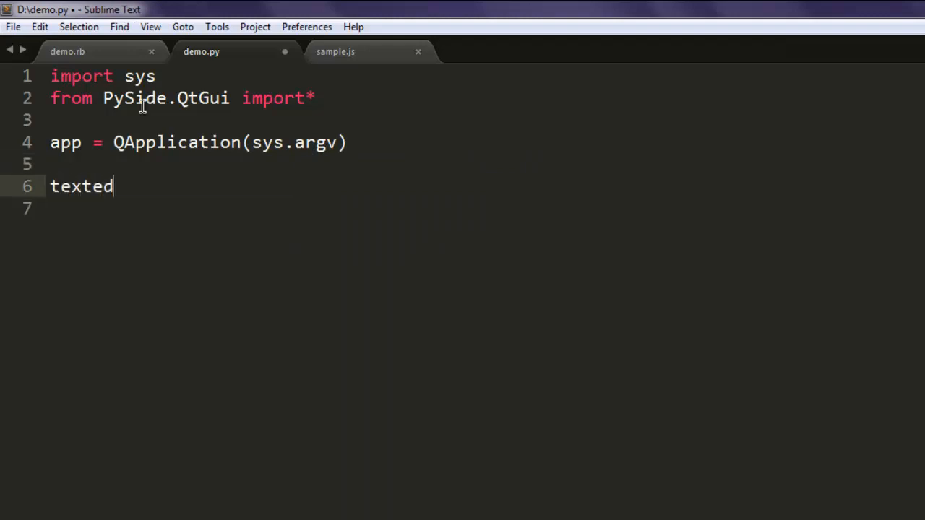
type("it =")
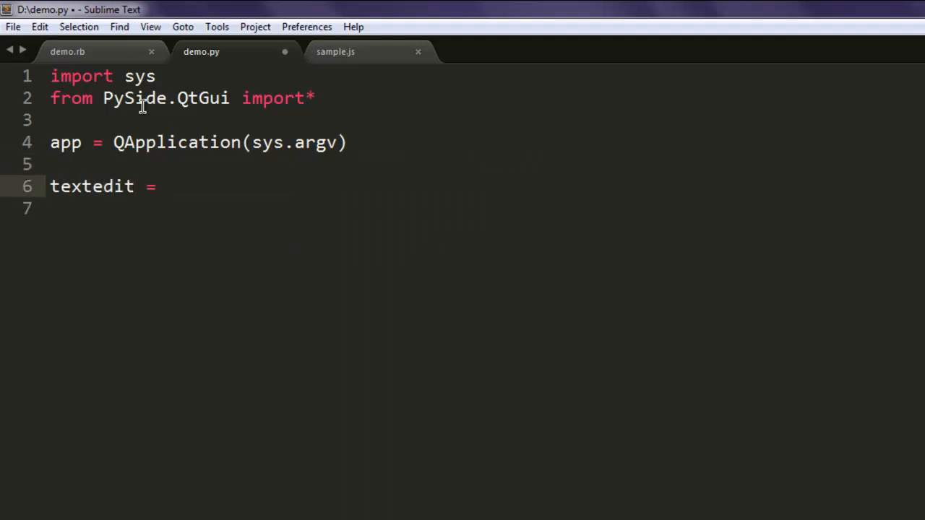
type("QTextEdit(")
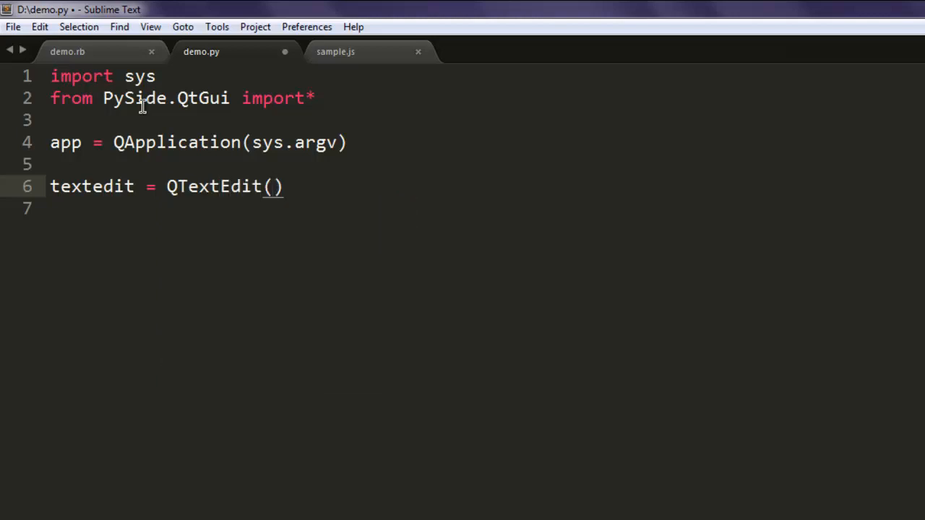
type("te")
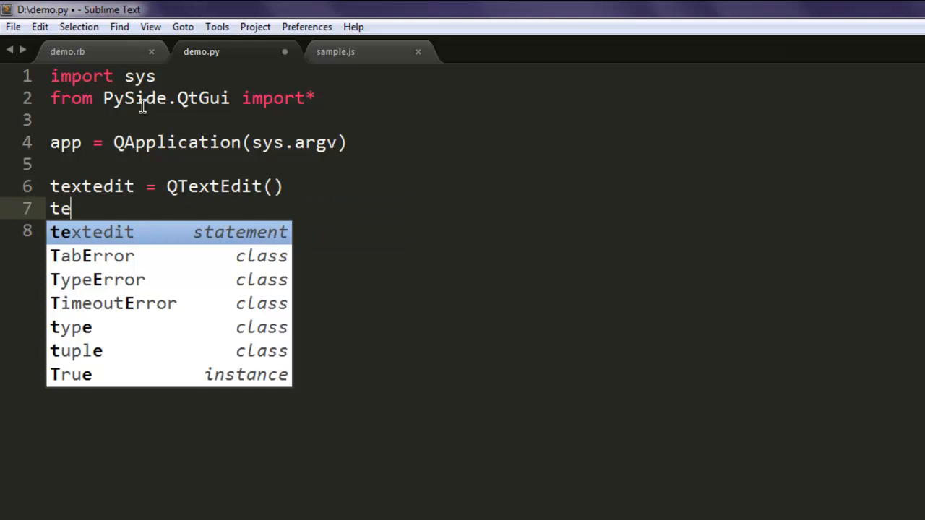
type("xtedi")
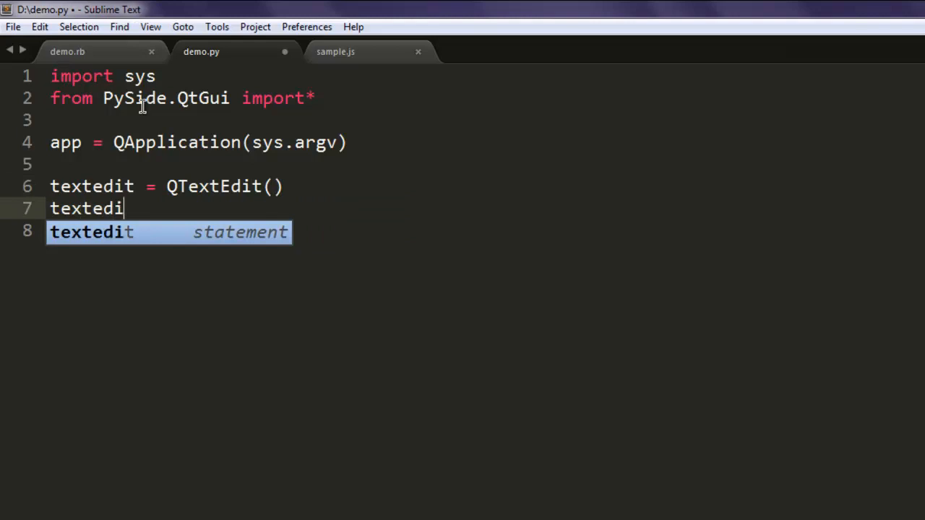
type("t.setWindo")
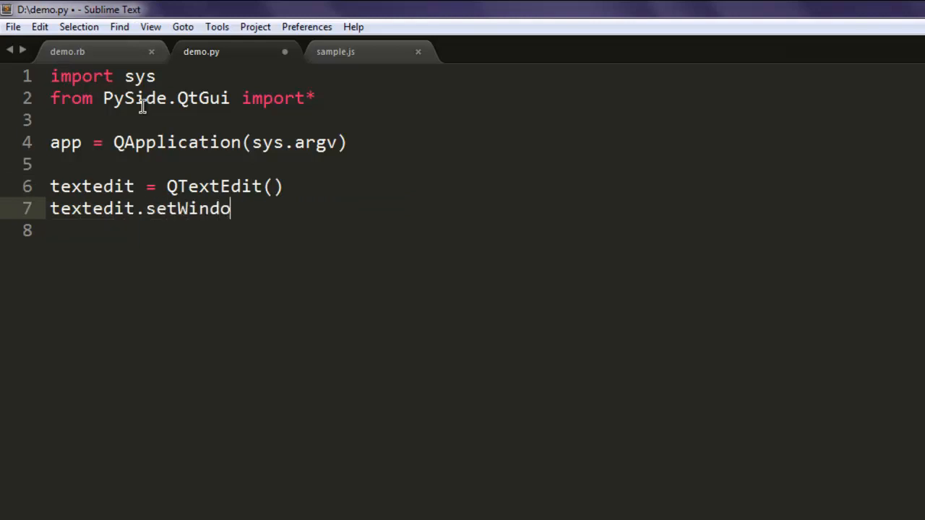
type("wTitle()")
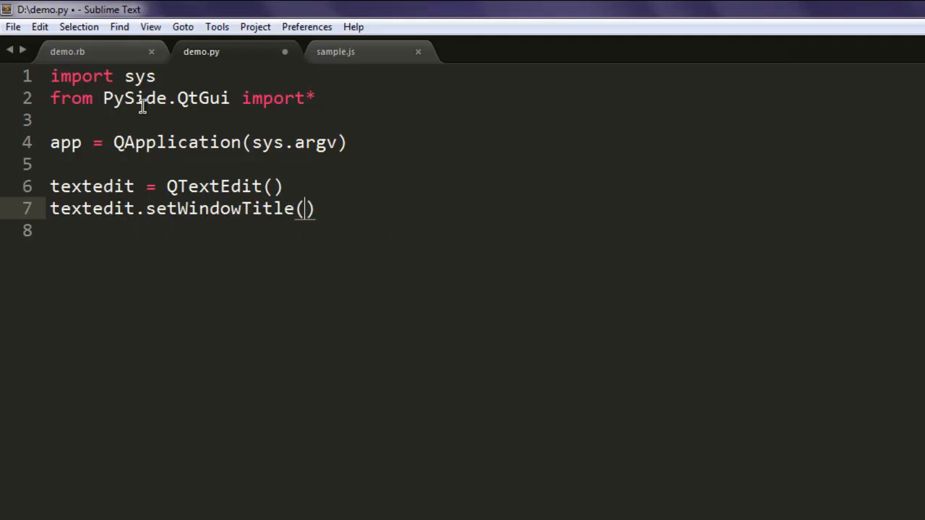
type("\"No\"")
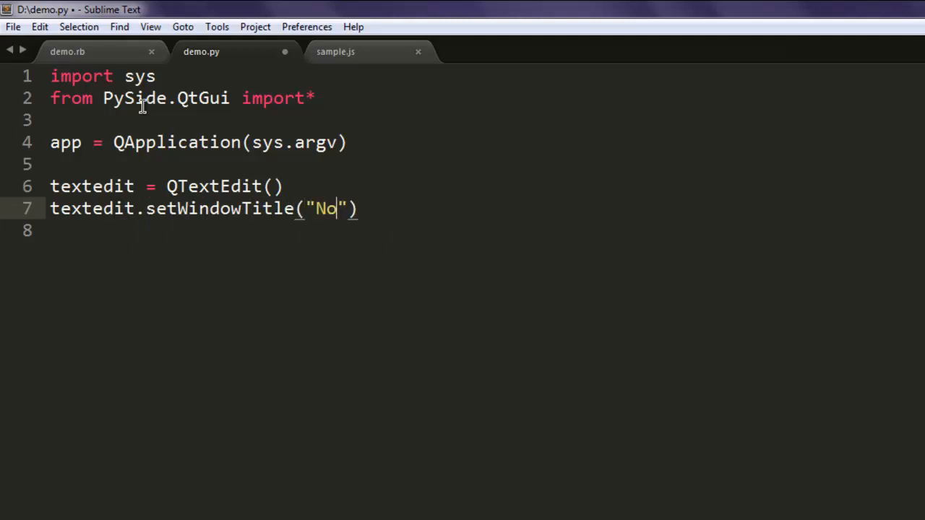
type("tepad")
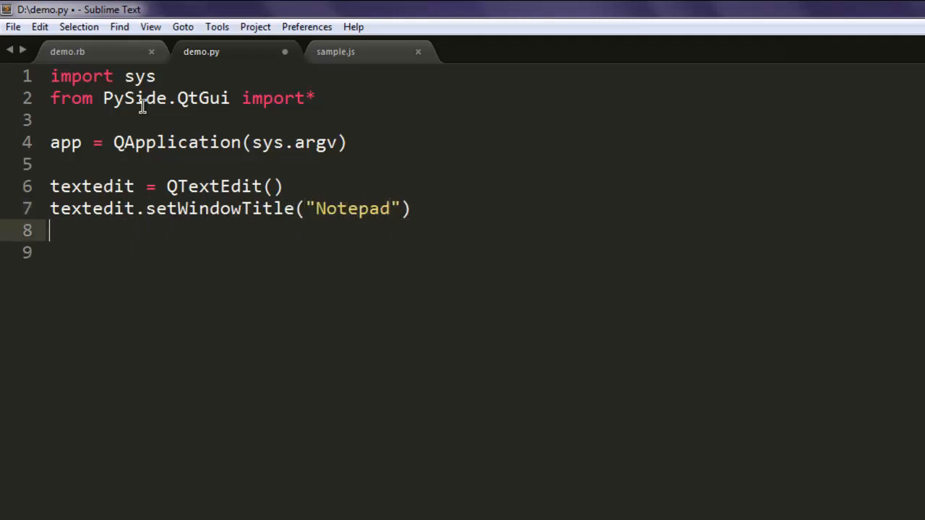
- Add textedit.resize(650,550) to size the window 650 by 550
type("t")
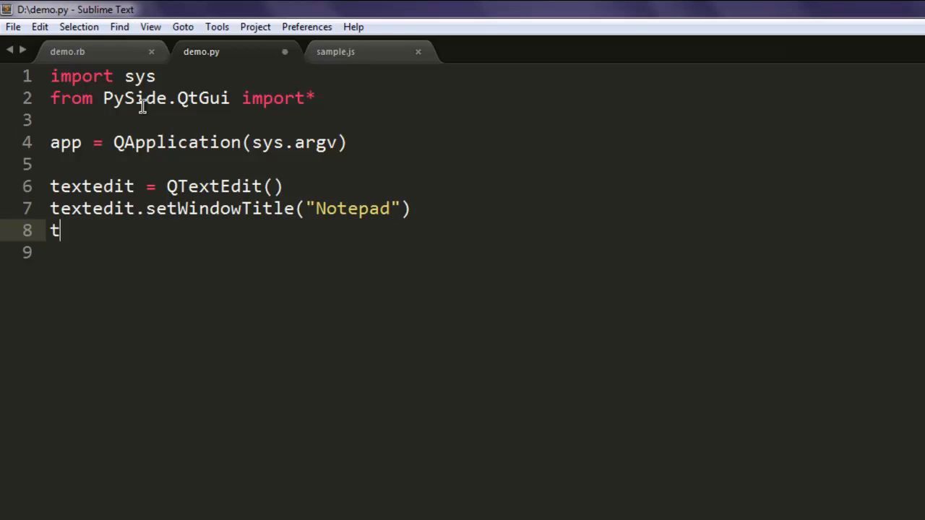
type("extedit.res")
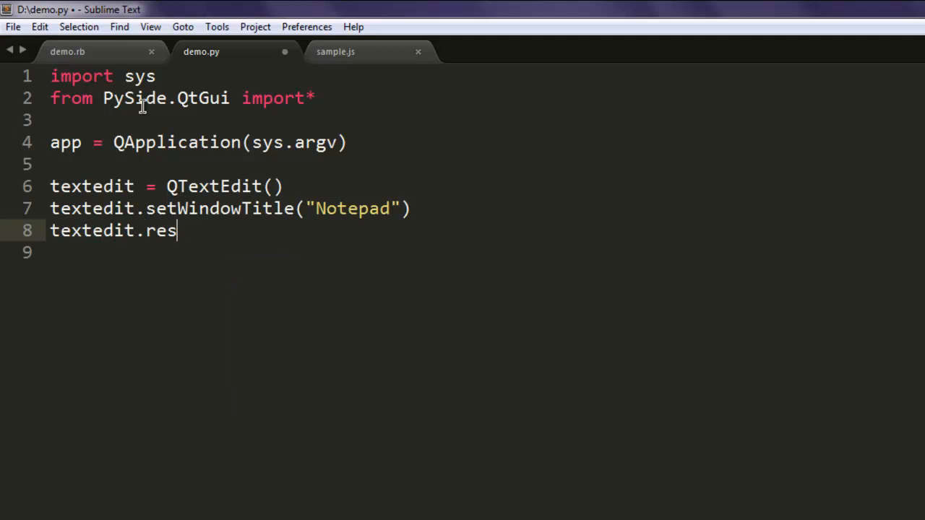
type("ize()")
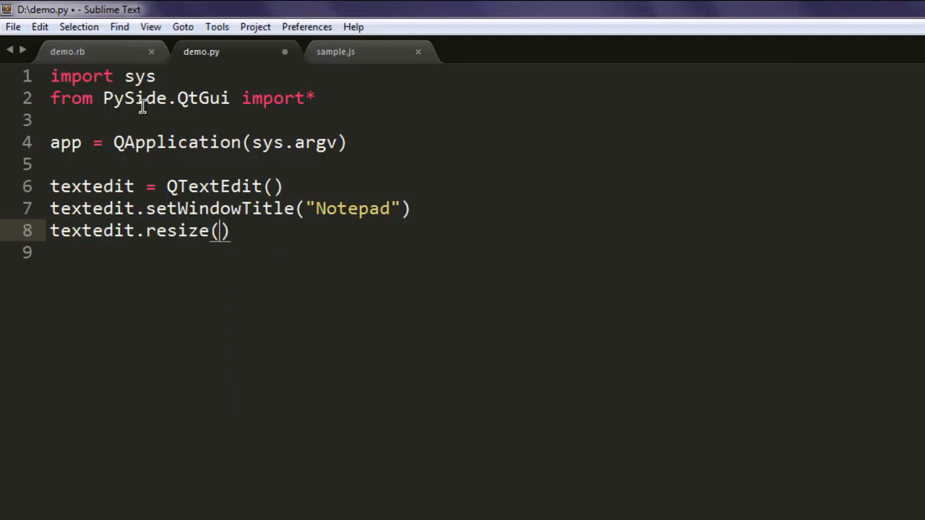
type("650")
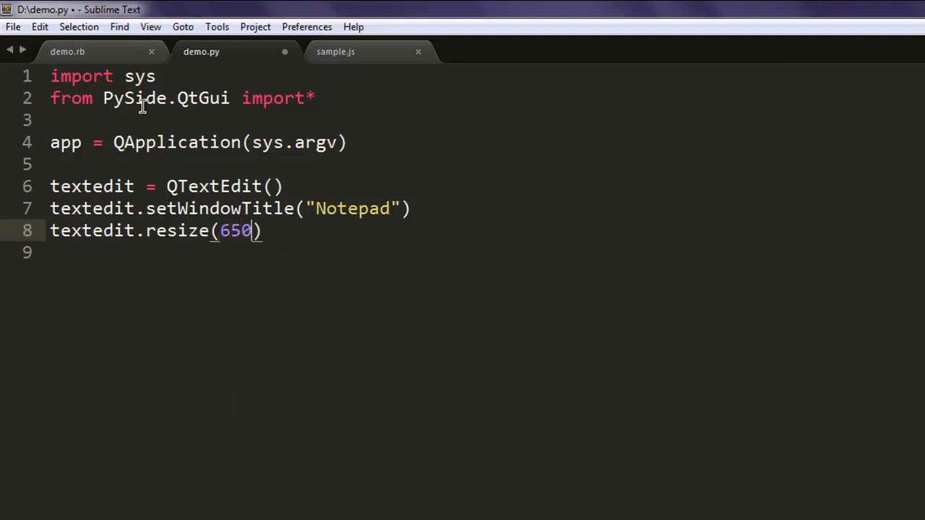
type(",550")
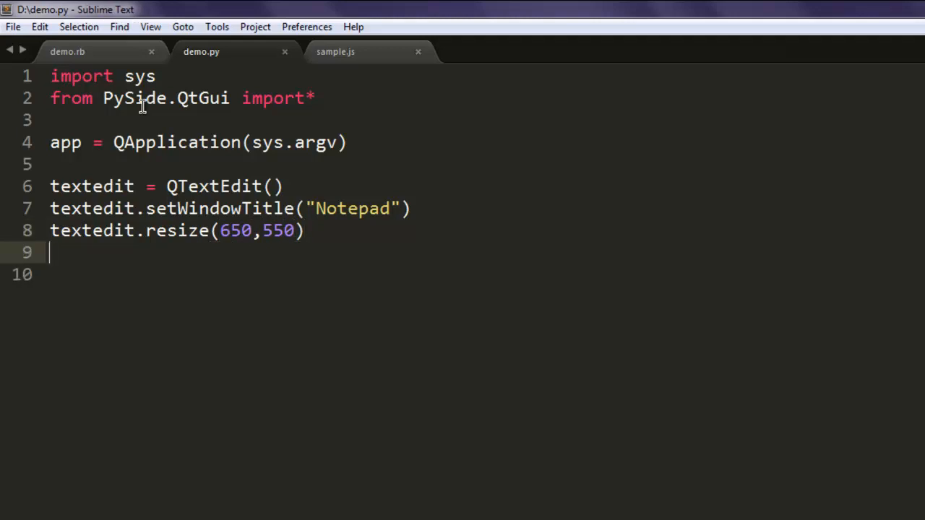
- Add textedit.show() and app.exec_() to display the window and run the event loop
type("te")
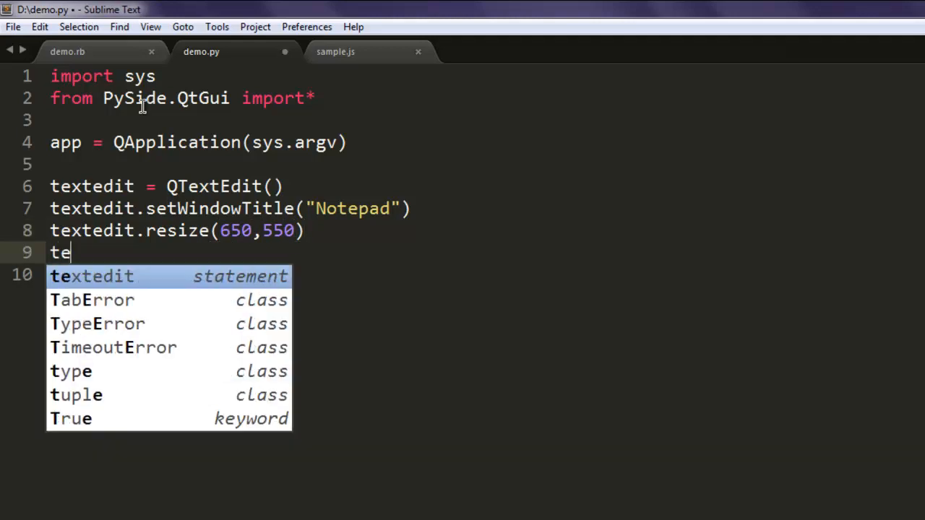
type("xtedit.sho")
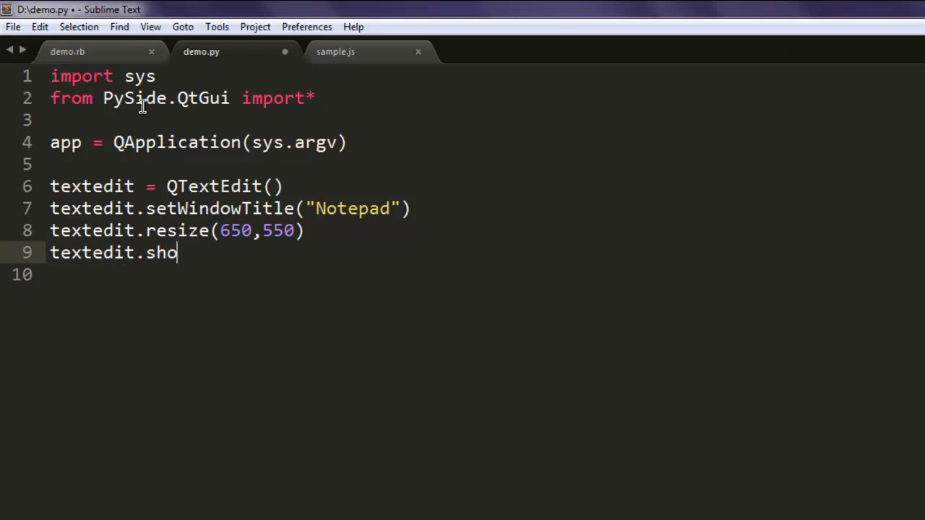
type("w()")
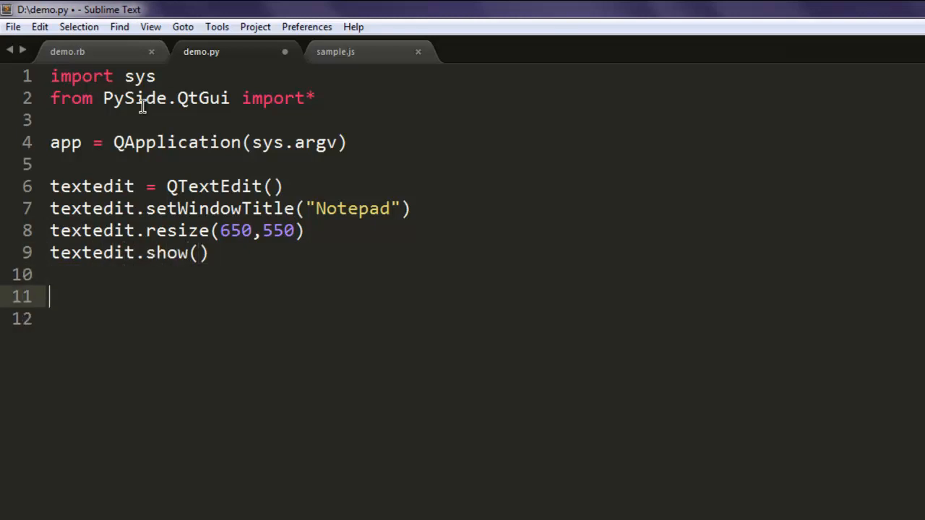
type("app.")
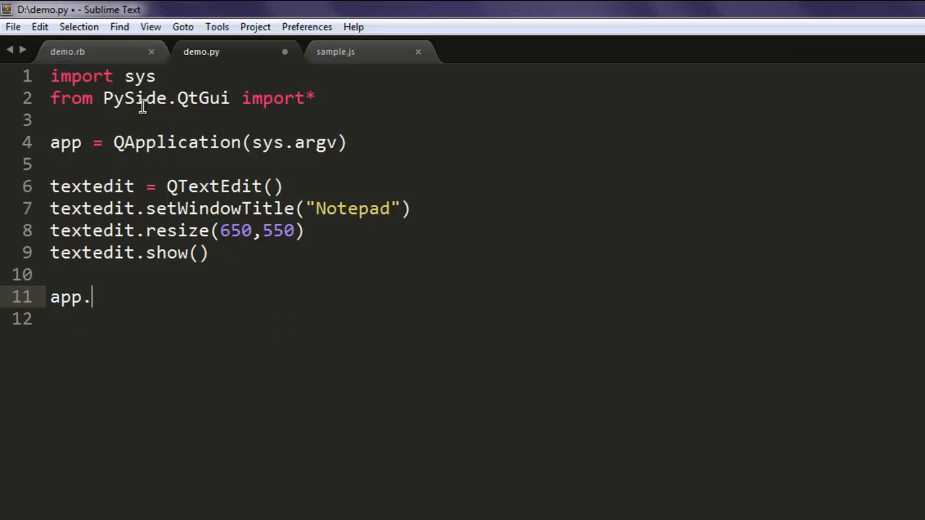
type("exec")
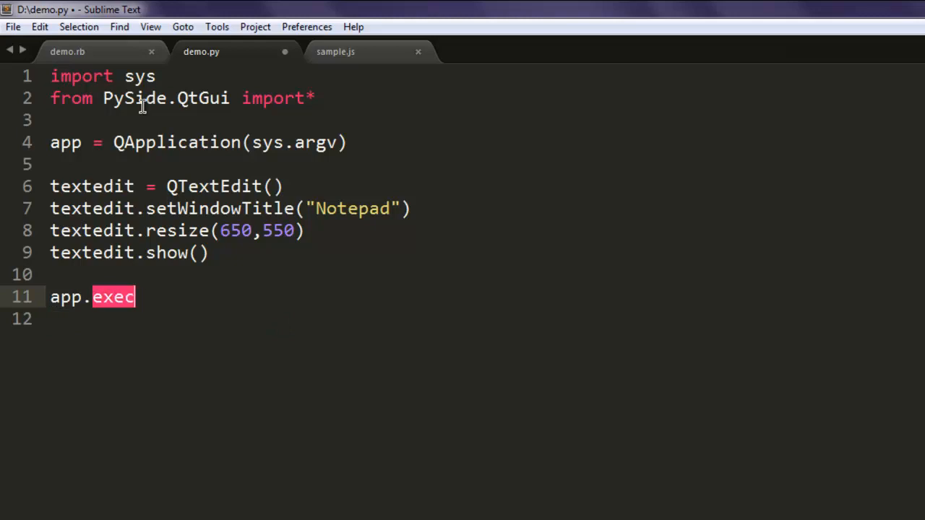
type("_()")
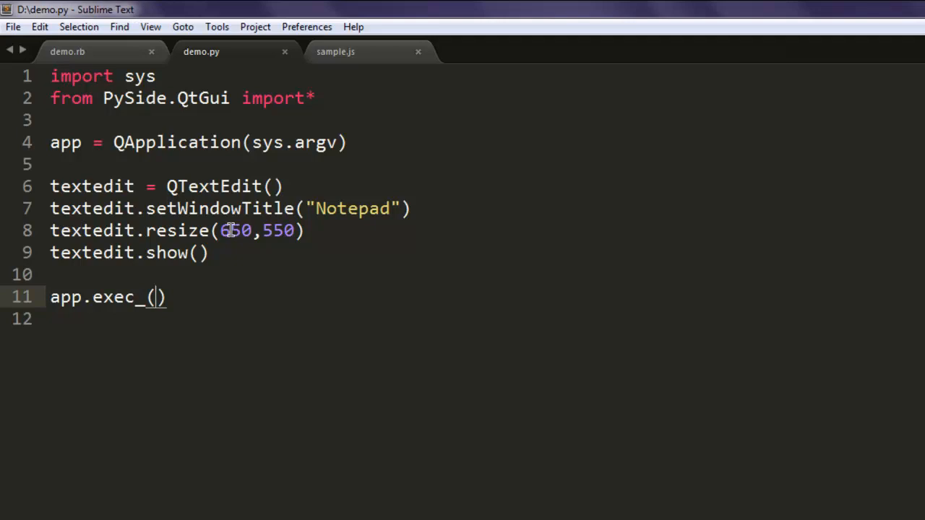
mouse_move(294, 298)
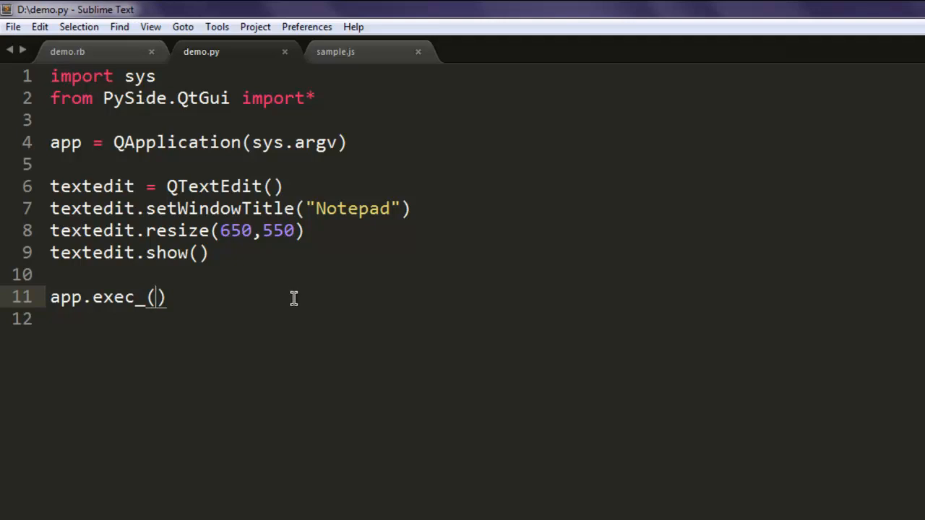
mouse_move(289, 342)
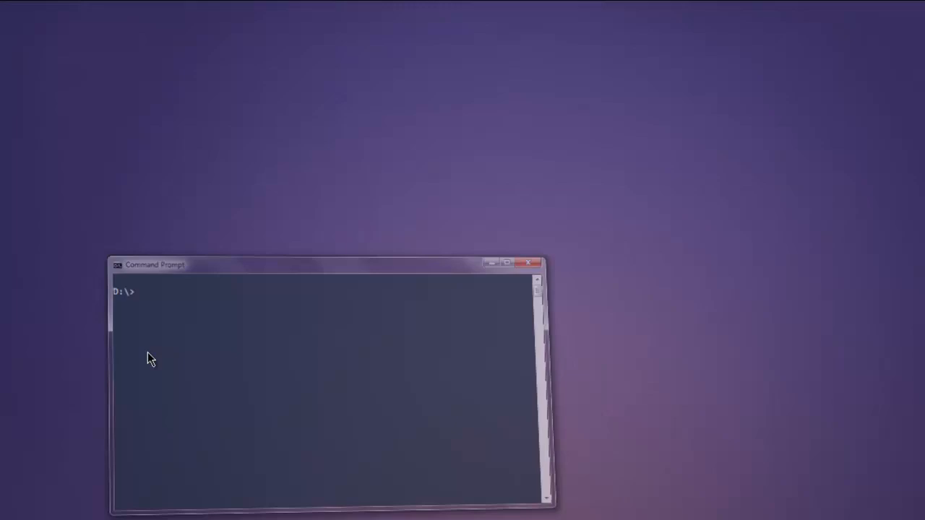
- Run python demo.py at the D:\> prompt to launch the Notepad window
type("python d")
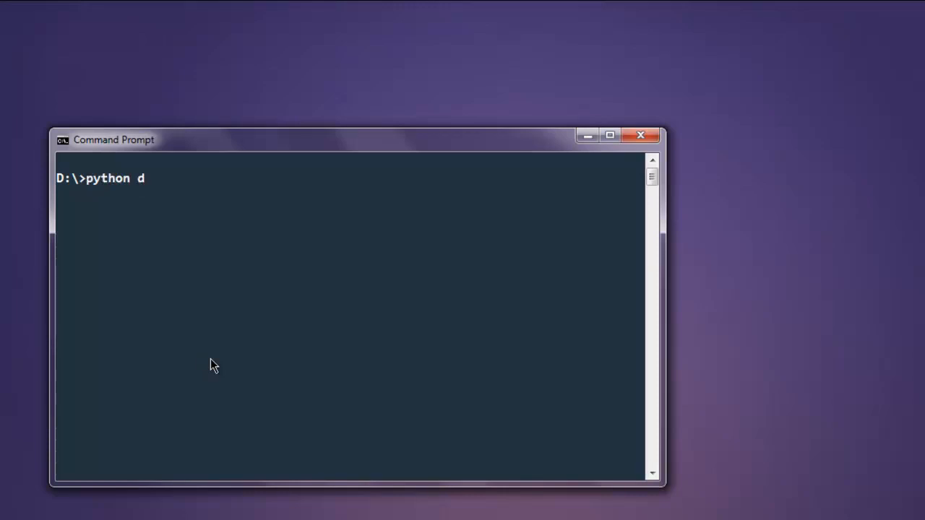
type("emo.py")
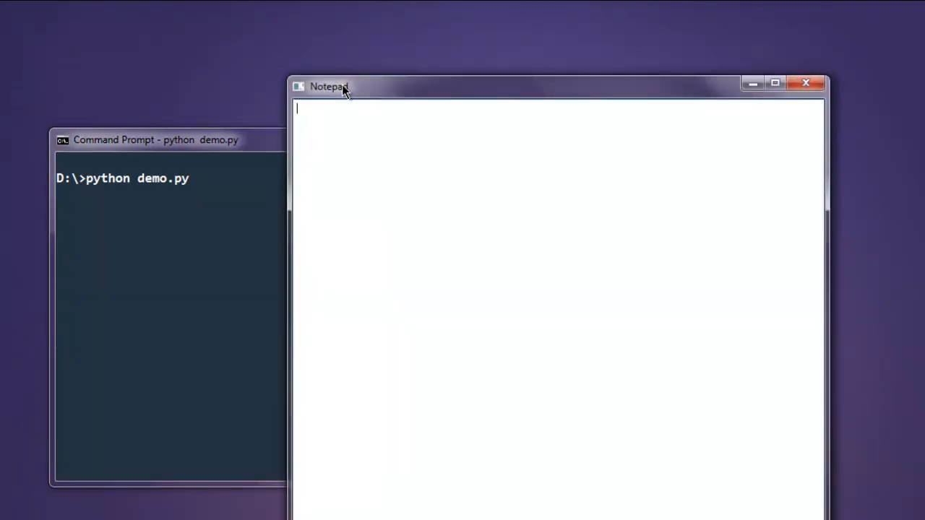
- Move the Notepad window left and type "this is pyside notepad example. you can find things here."
left_click_drag(330, 87, 171, 75)
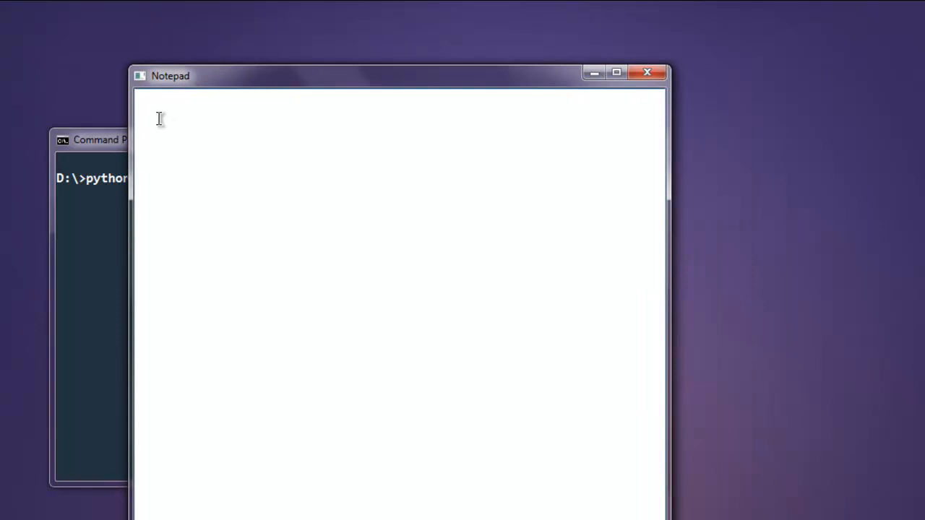
type("this is py")
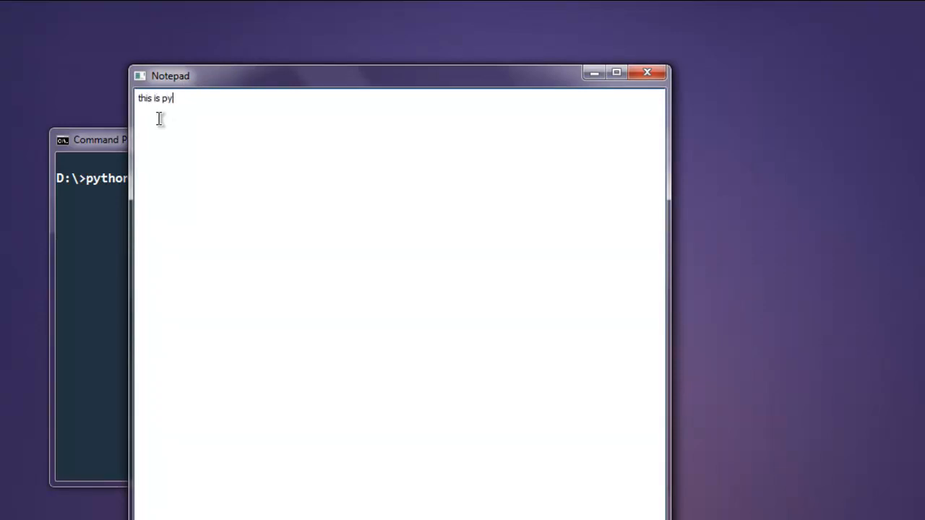
type("side notepad exampp")
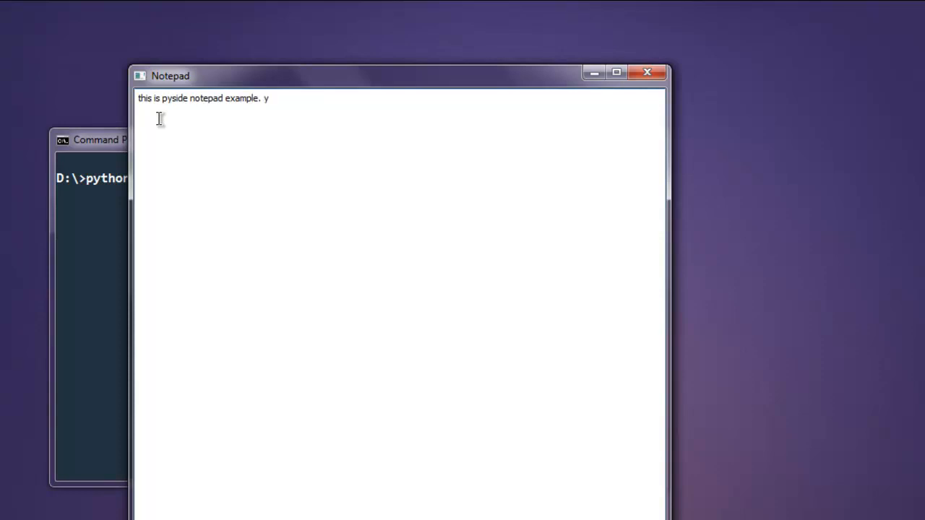
type("ou can find")
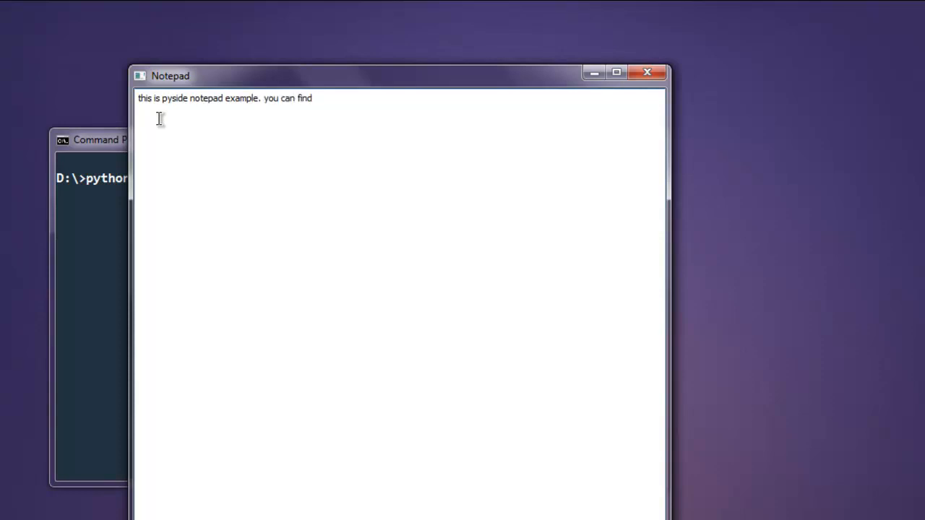
type("things he")
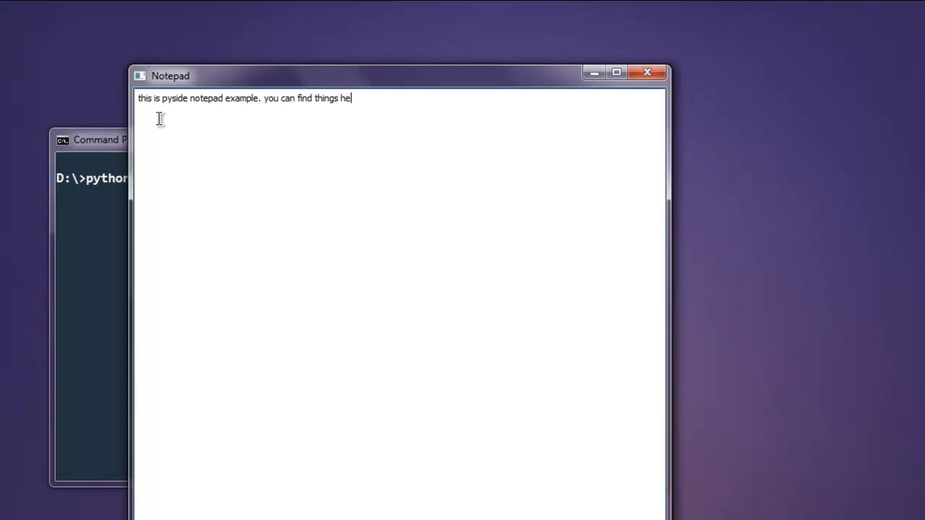
type("re.")
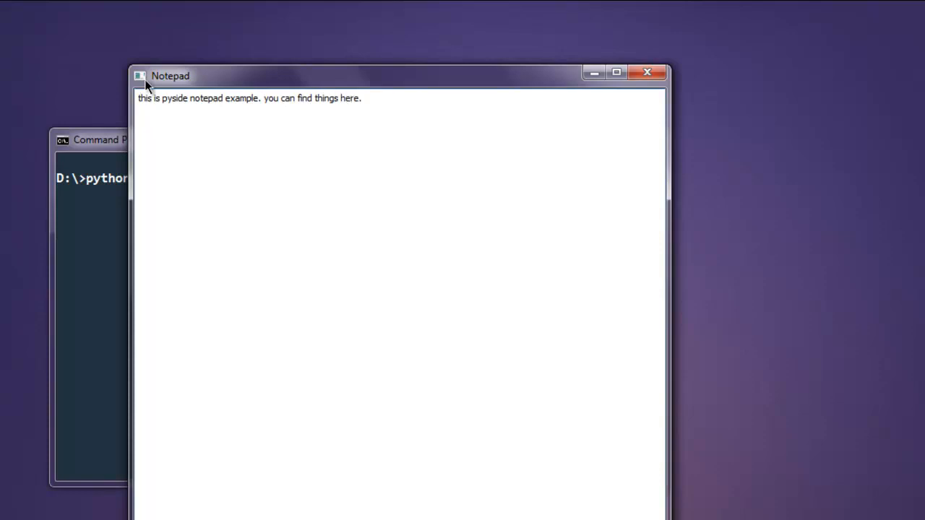
mouse_move(147, 257)
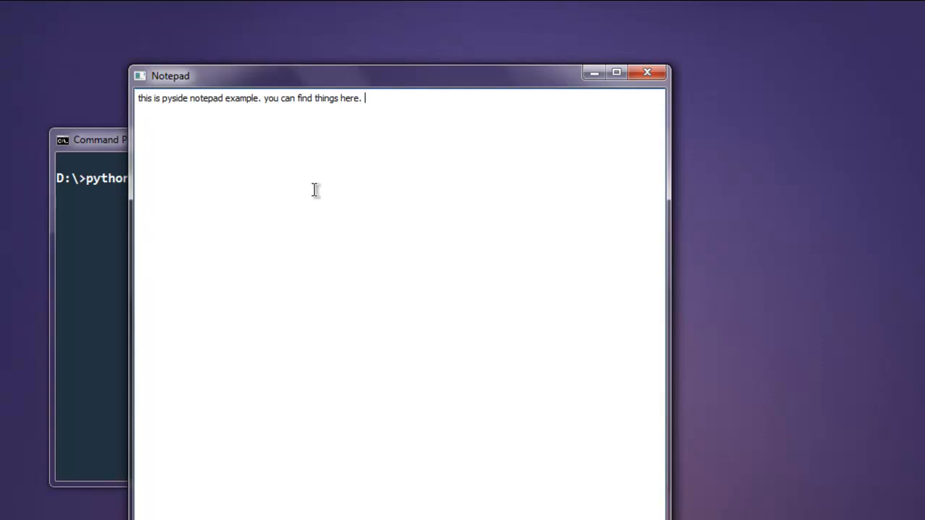
mouse_move(234, 304)
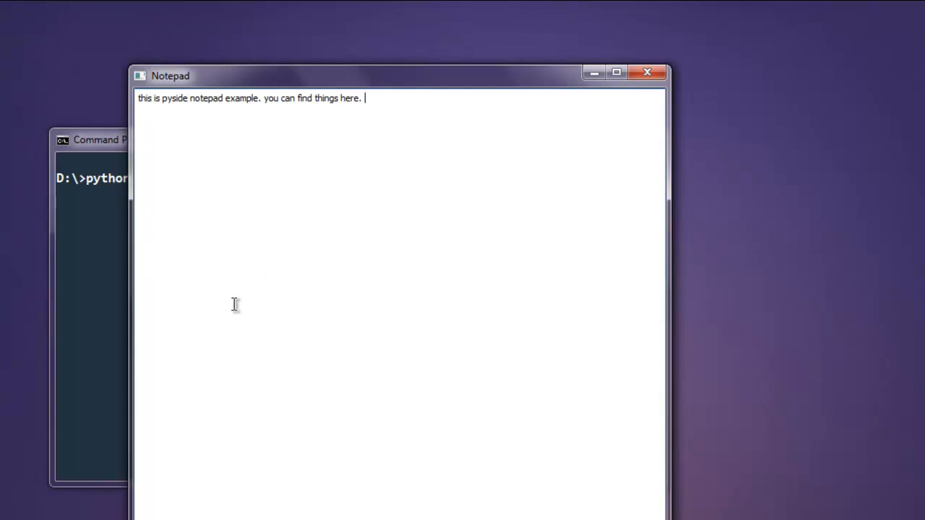
mouse_move(367, 278)
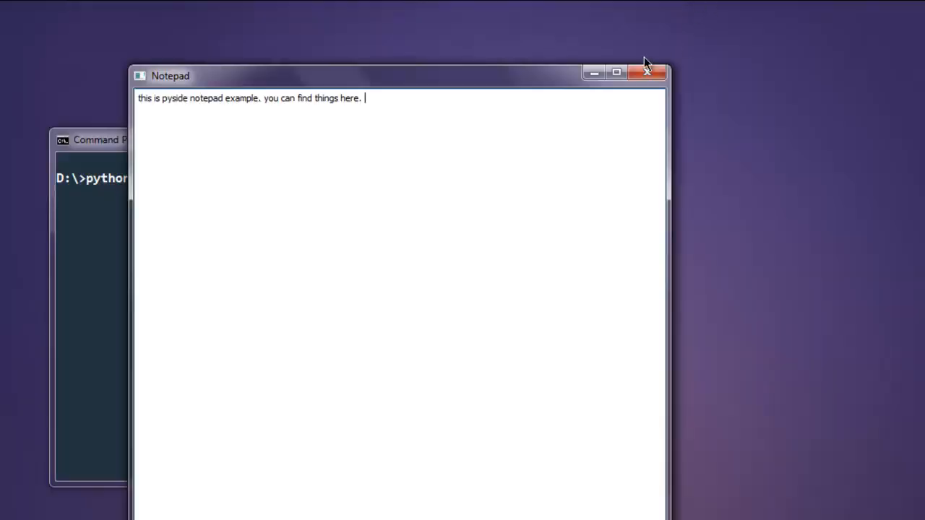
mouse_move(593, 72)
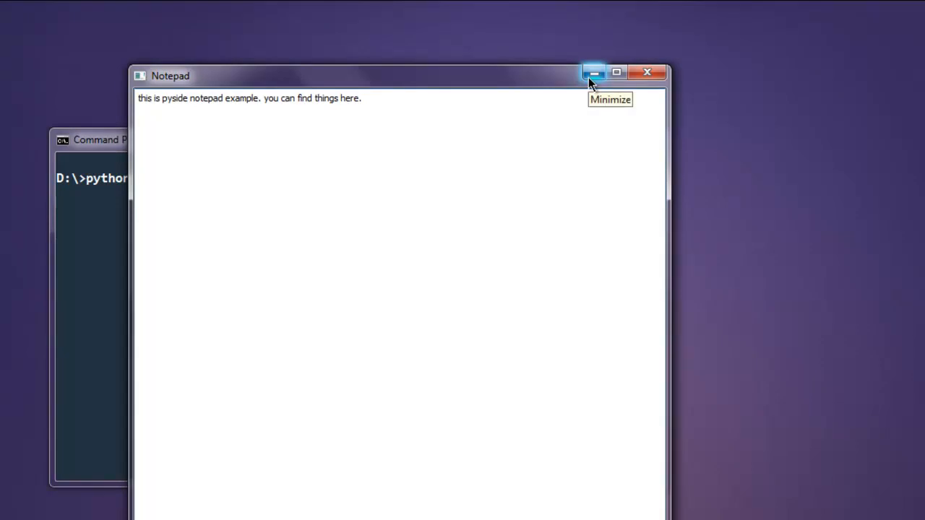
mouse_move(648, 72)
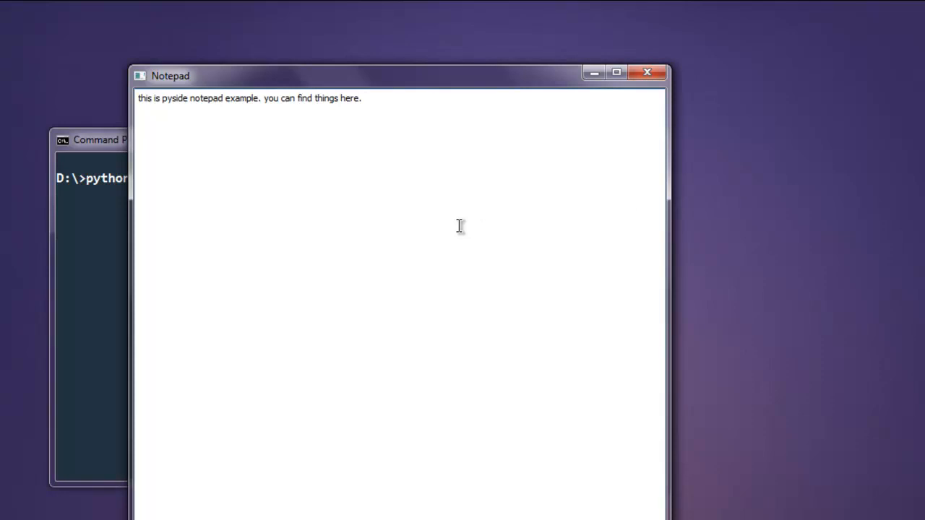
type("\" \"")
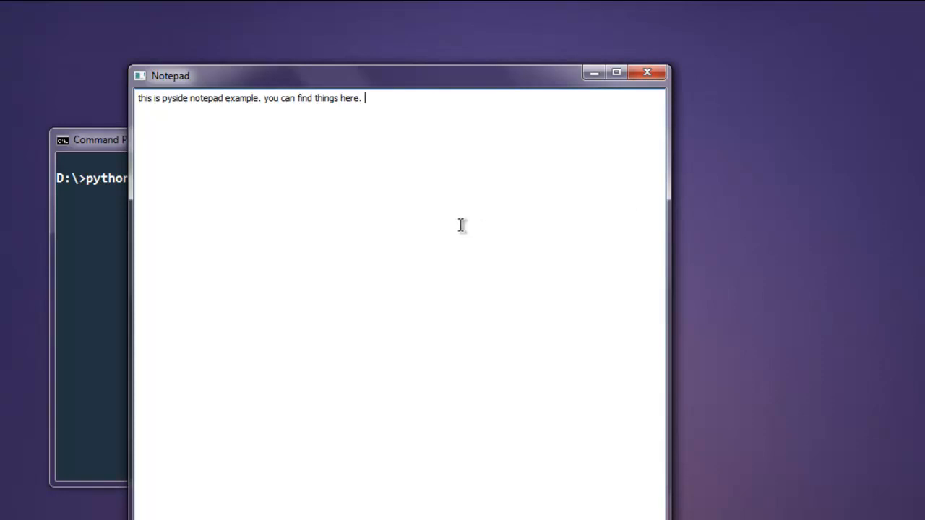